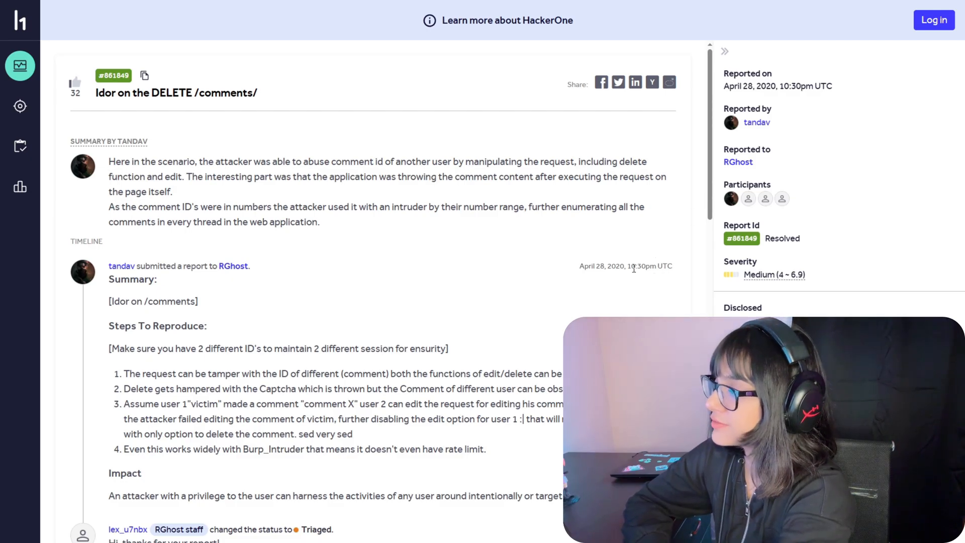
Write the title line 'IDOR in Payment API exposes anyone's transaction history' and start an empty block below.
{"action": "scroll", "scroll_direction": "down", "scroll_amount": 3}
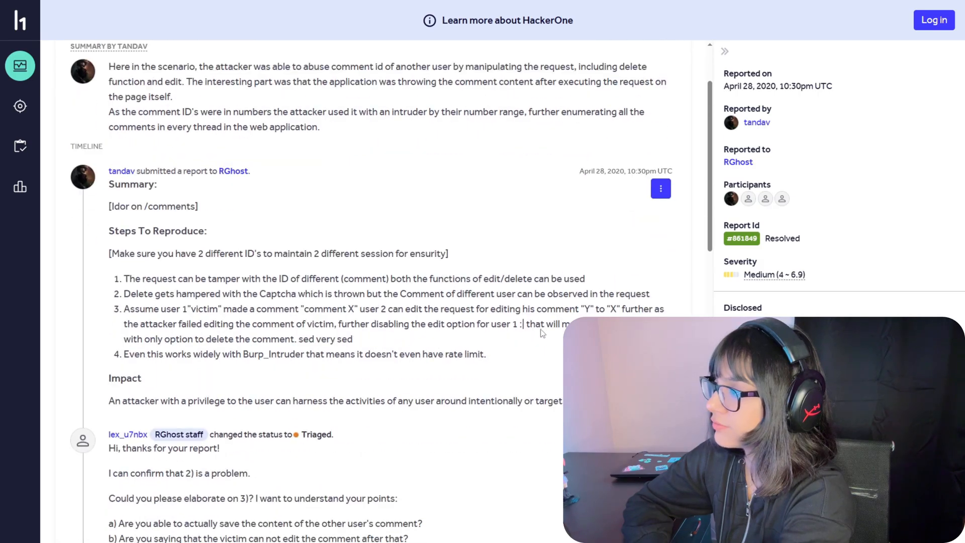
{"action": "scroll", "scroll_direction": "down", "scroll_amount": 3}
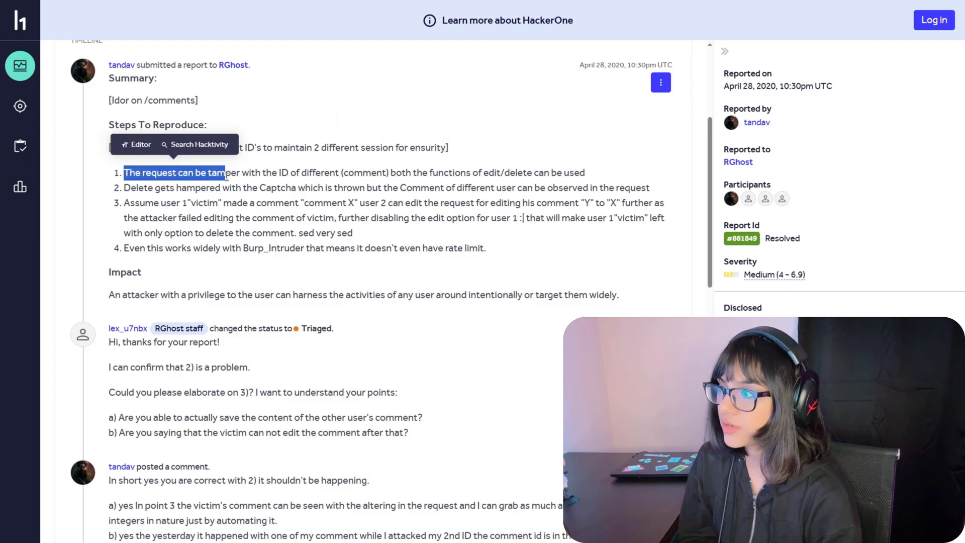
{"action": "left_click", "coordinate": [220, 217]}
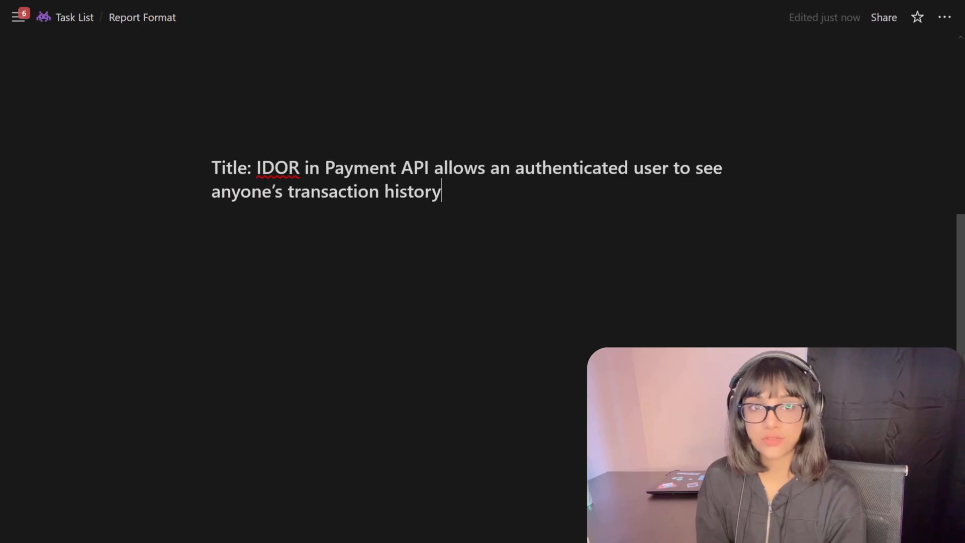
{"action": "left_click_drag", "start_coordinate": [257, 168], "coordinate": [440, 191]}
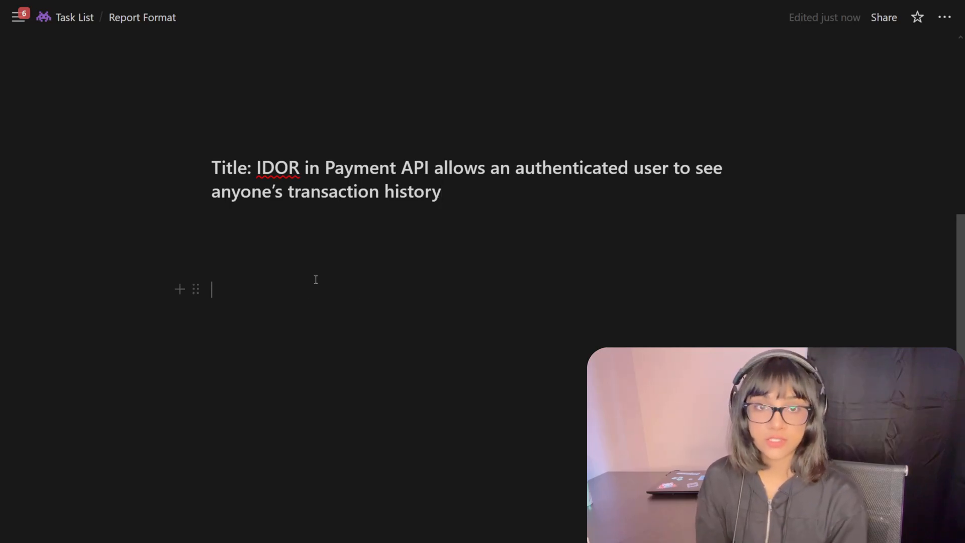
Add a 'Summary' heading with the Payment API IDOR paragraph, then a 'Steps to Reproduce:' heading.
{"action": "type", "text": "Summary"}
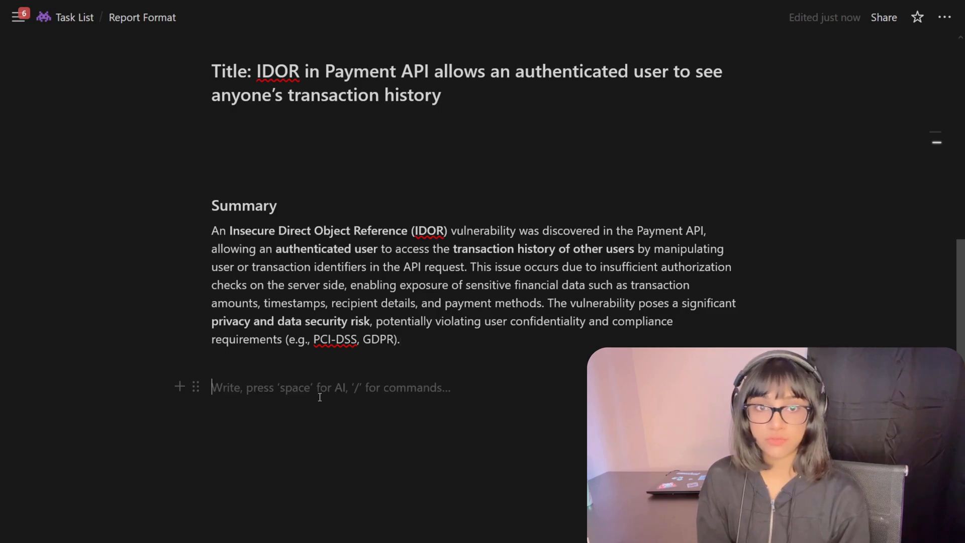
{"action": "type", "text": "Steps to Reproduce:"}
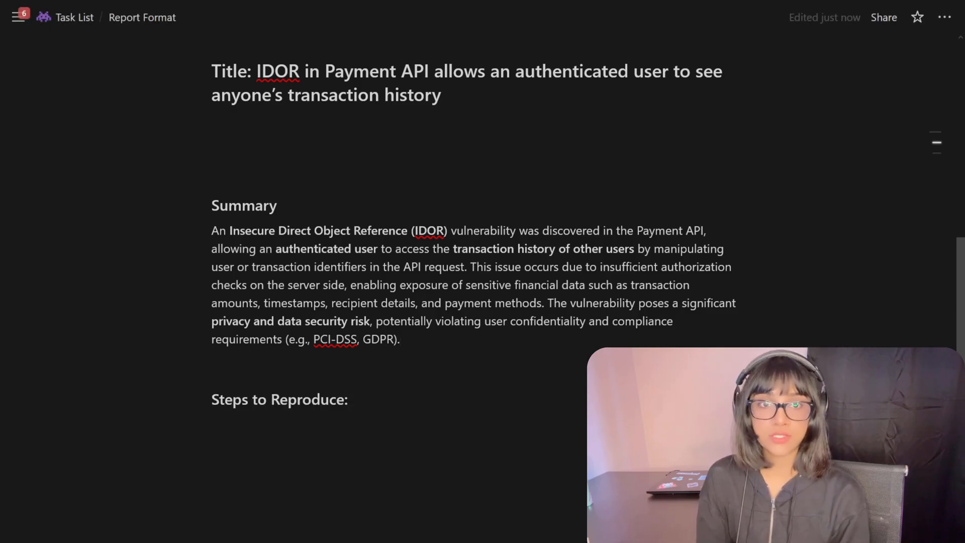
Paste nine numbered reproduction steps with request examples and screenshot placeholders, then the Impact paragraph.
{"action": "scroll", "scroll_direction": "down", "scroll_amount": 3}
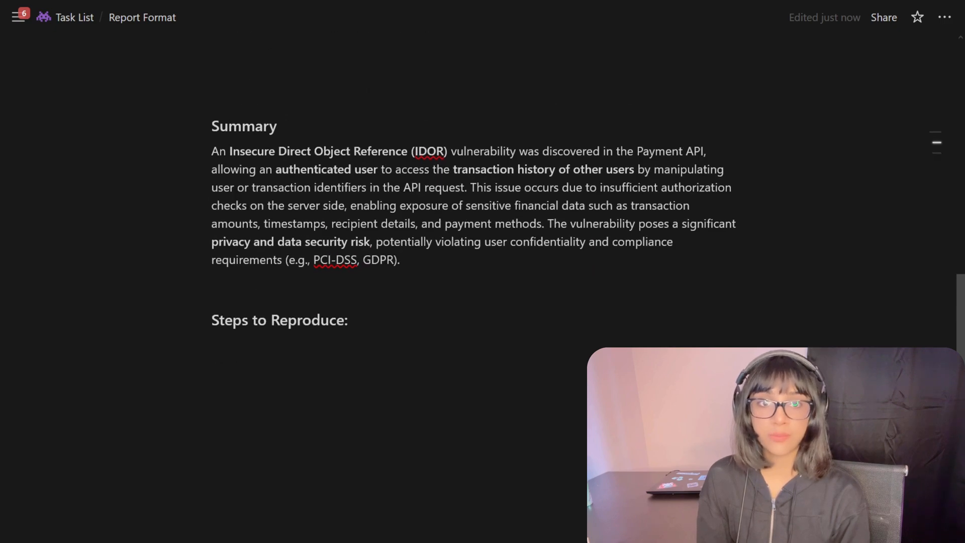
{"action": "scroll", "scroll_direction": "down", "scroll_amount": 3}
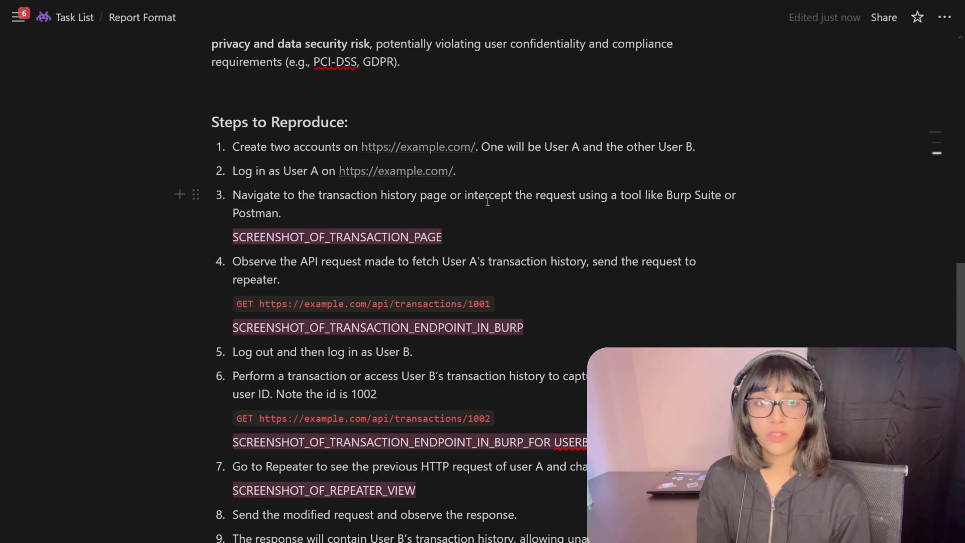
{"action": "scroll", "scroll_direction": "down", "scroll_amount": 3}
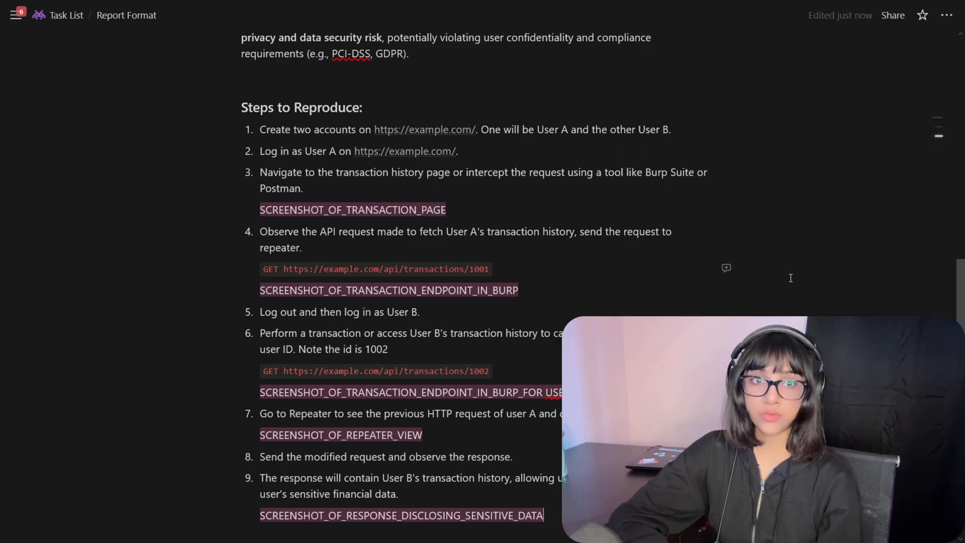
{"action": "scroll", "scroll_direction": "down", "scroll_amount": 3}
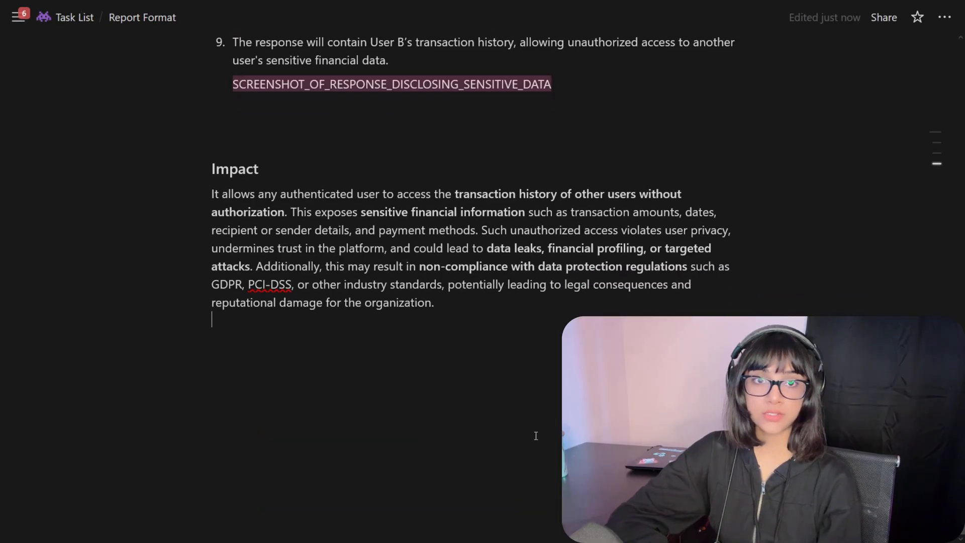